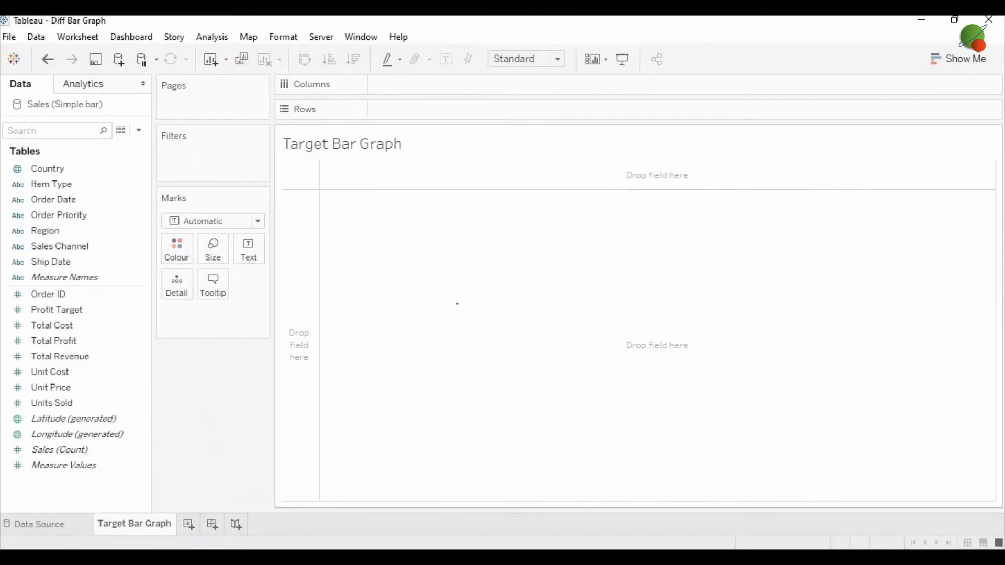
mouse_move(457, 307)
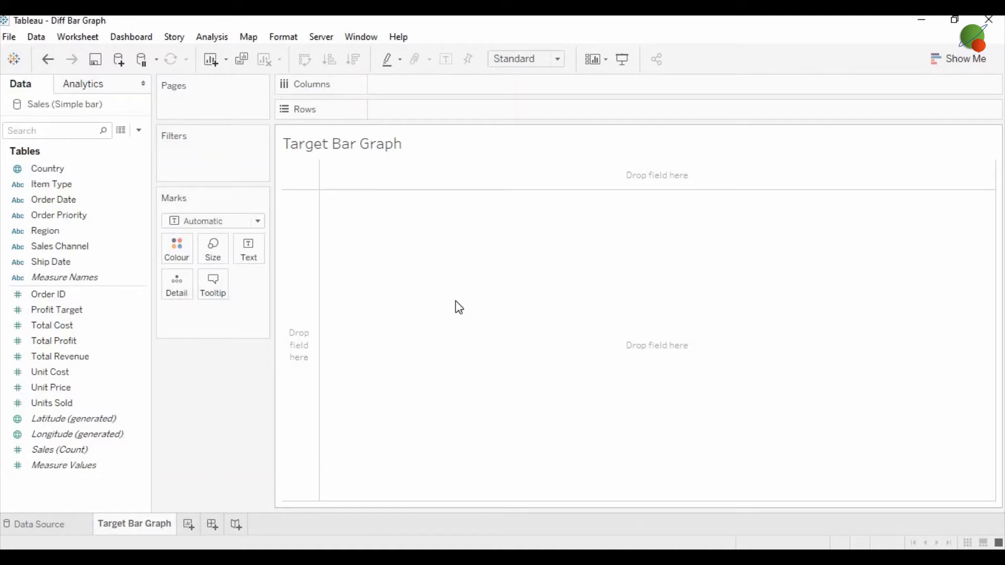
Put Item Type on Rows, and Profit Target and Total Profit on Columns
left_click(51, 185)
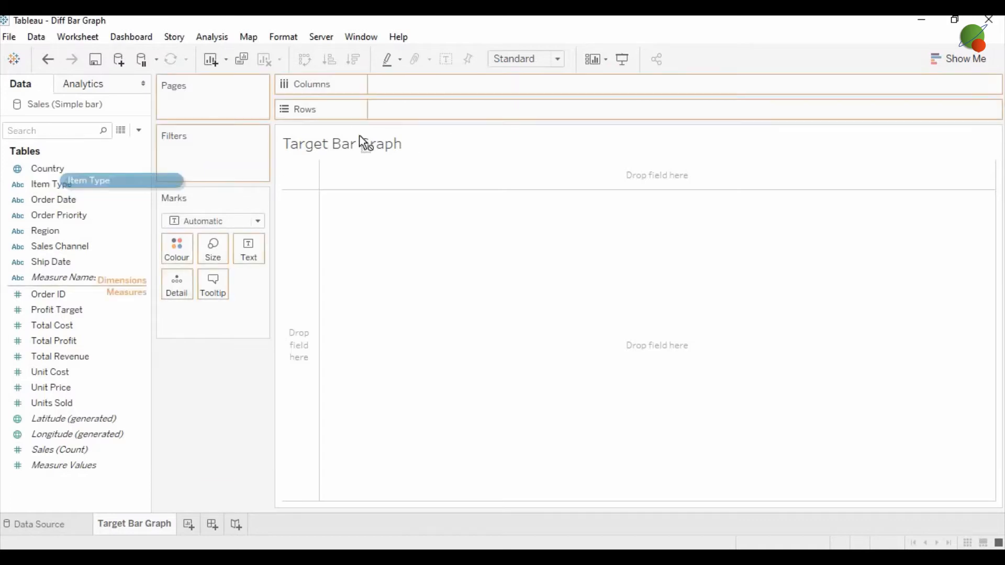
left_click_drag(88, 183, 422, 109)
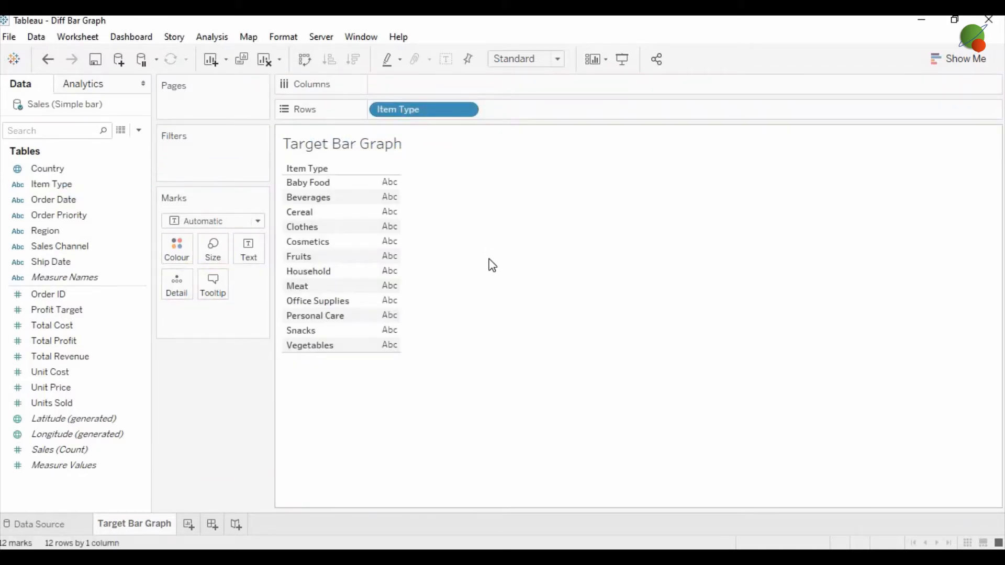
left_click(57, 310)
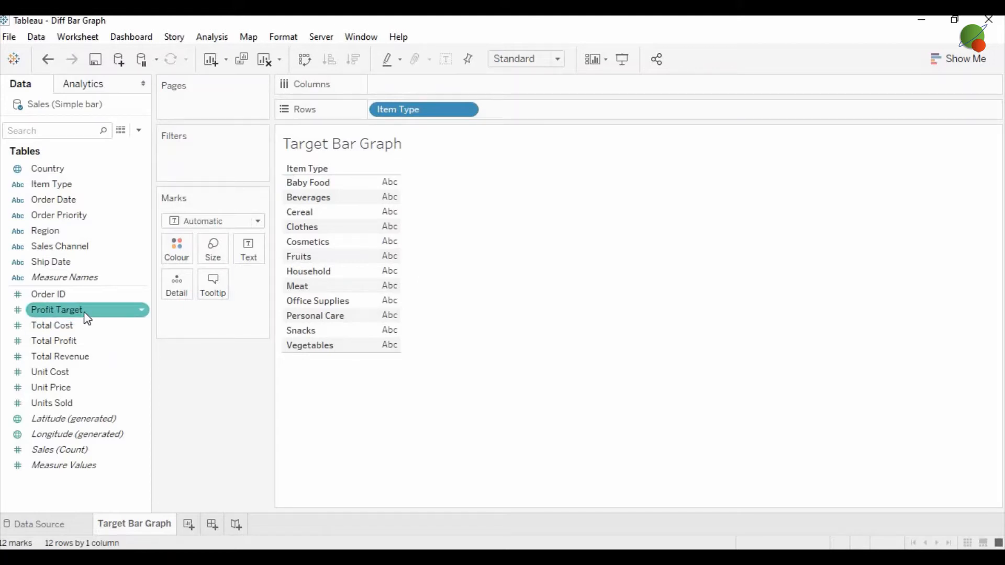
left_click_drag(57, 310, 439, 85)
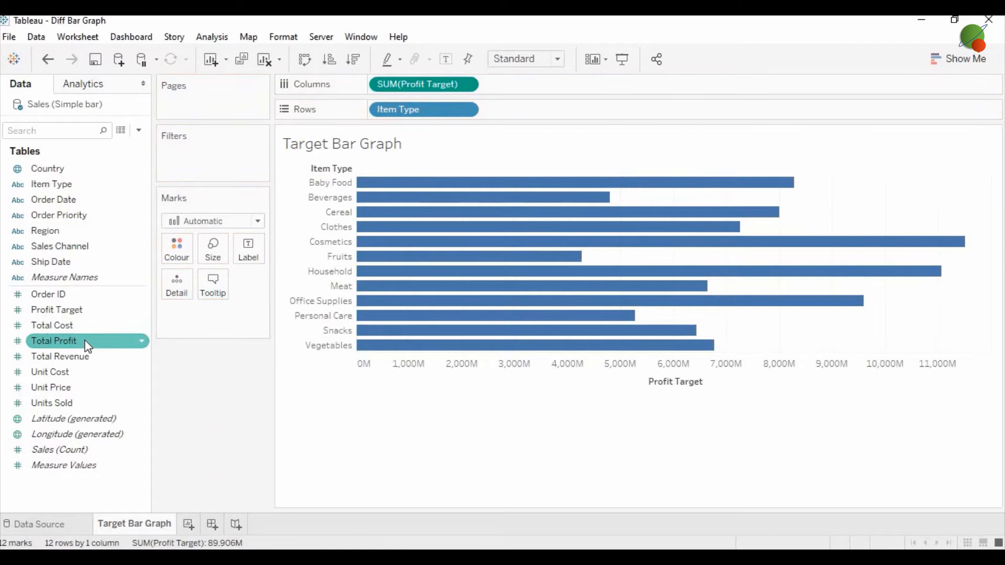
left_click_drag(55, 341, 570, 81)
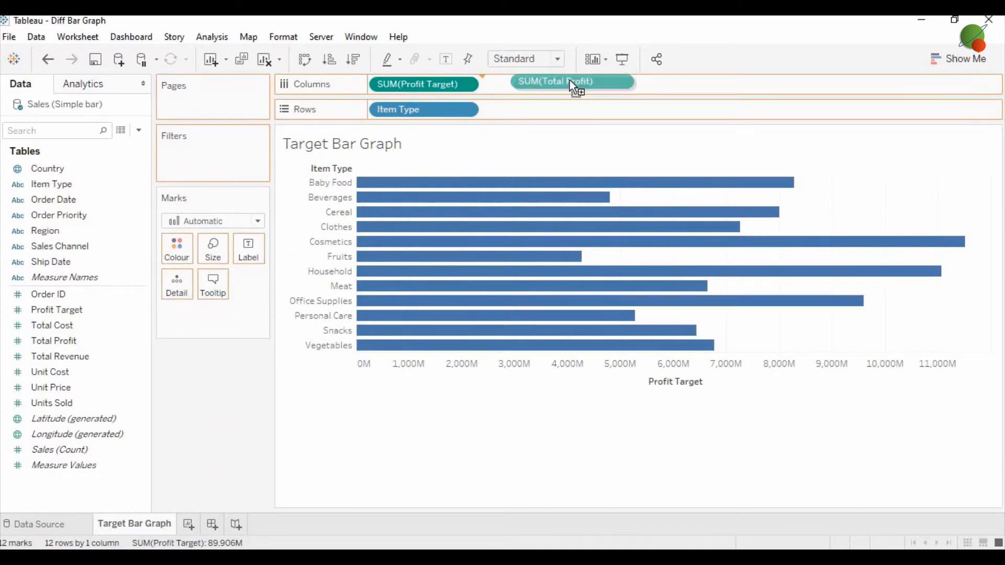
left_click_drag(570, 82, 525, 84)
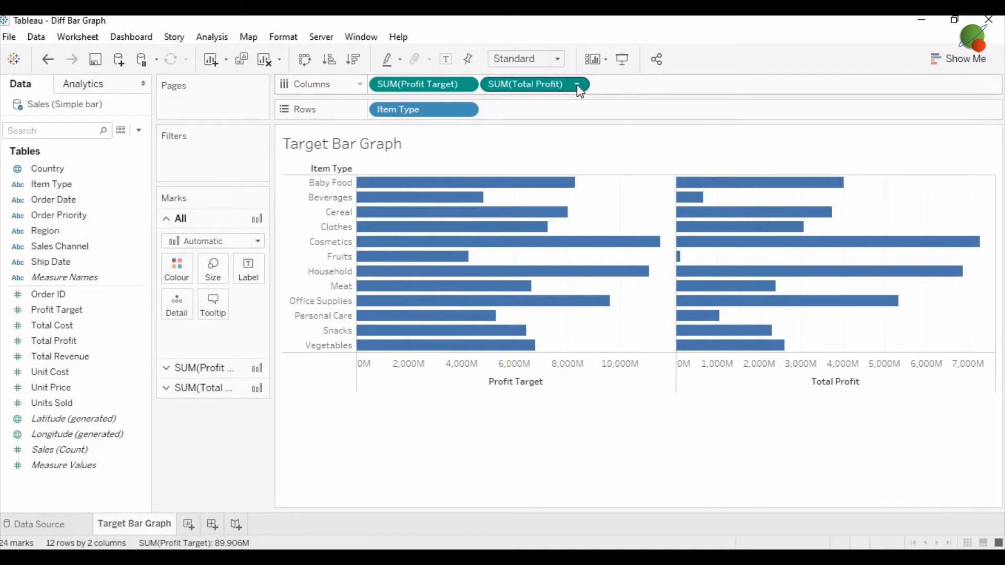
Put Total Profit on a dual axis with bar marks, coloured green over grey Profit Target
left_click(576, 83)
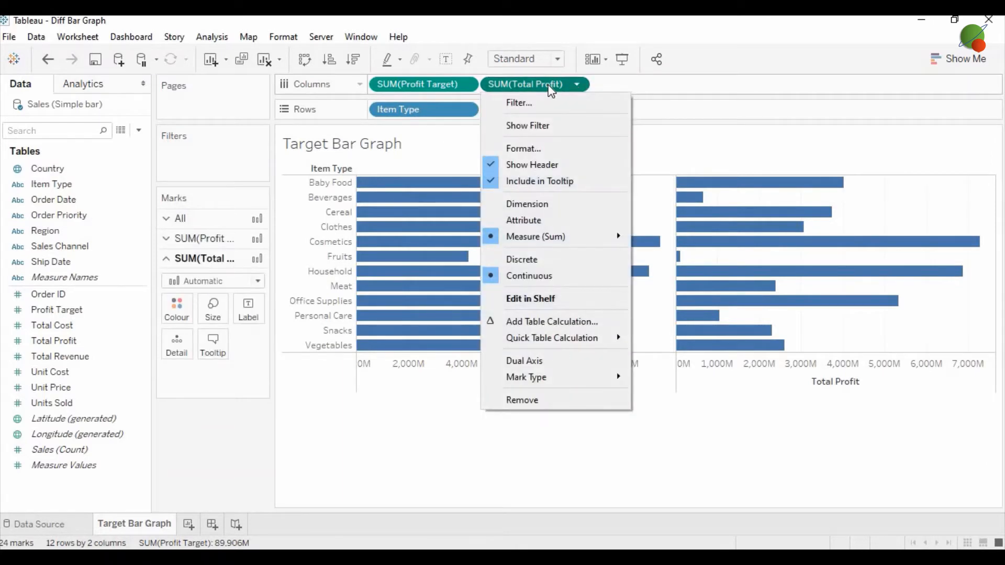
left_click(523, 360)
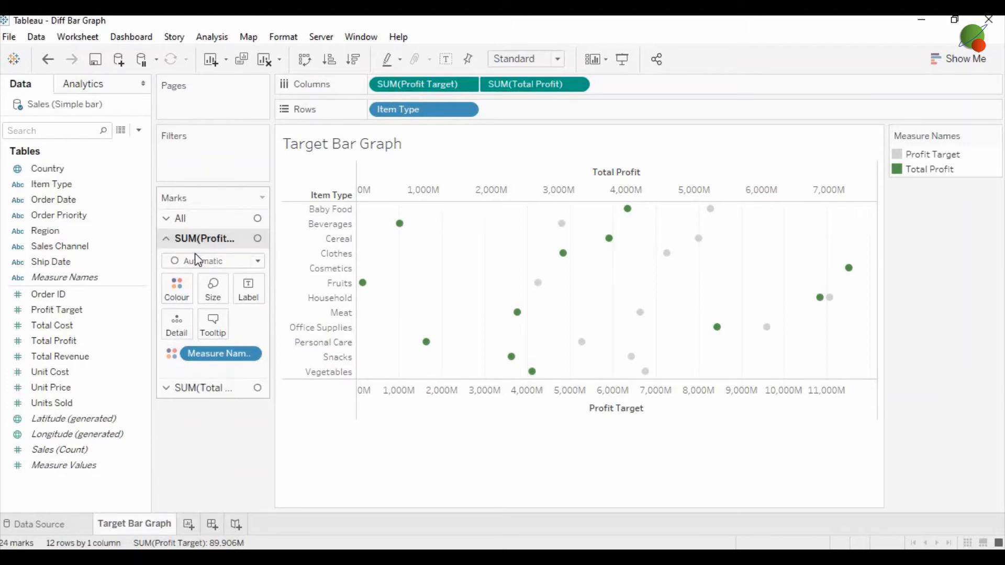
mouse_move(205, 239)
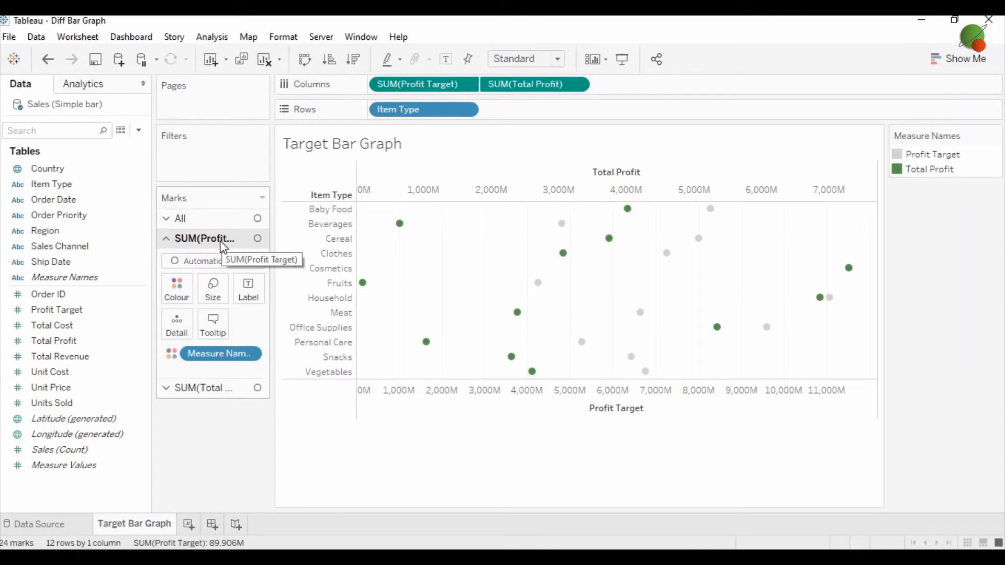
left_click(211, 260)
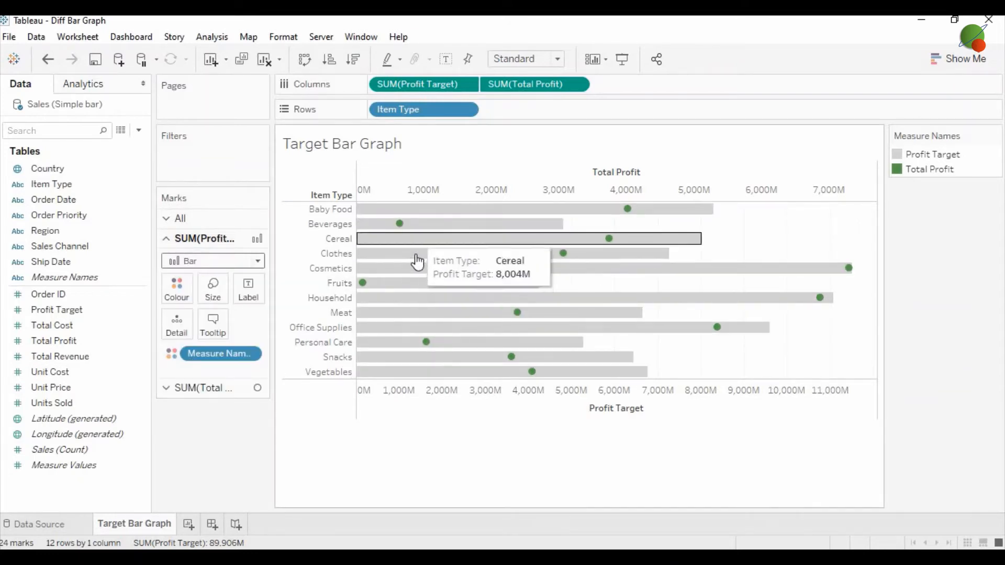
left_click(176, 289)
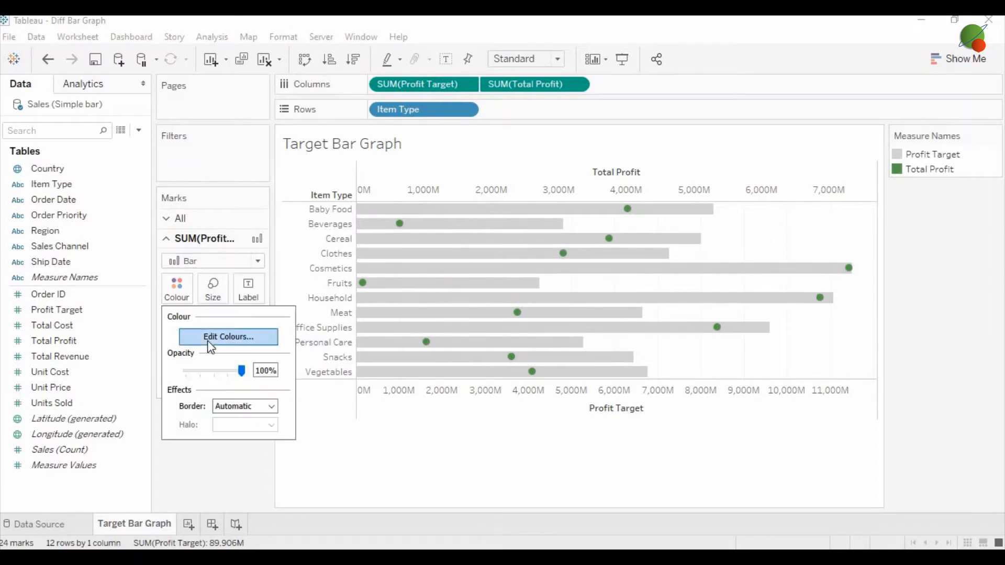
left_click(228, 336)
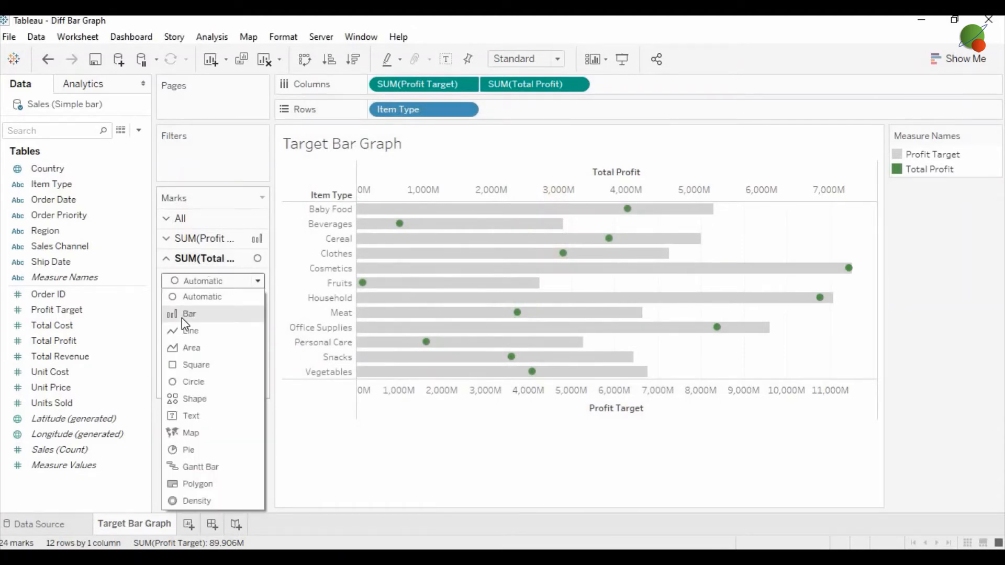
left_click(190, 313)
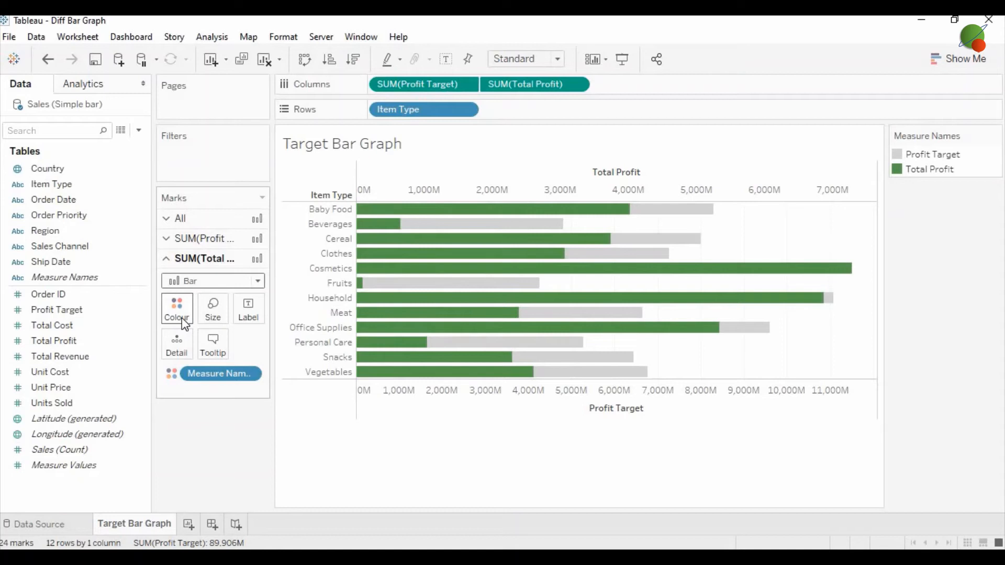
mouse_move(663, 212)
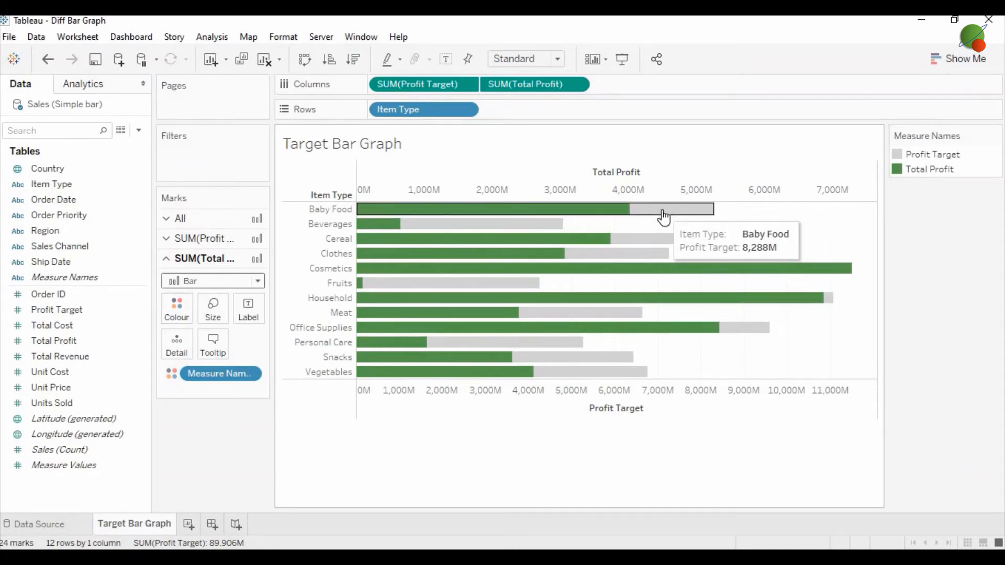
mouse_move(761, 326)
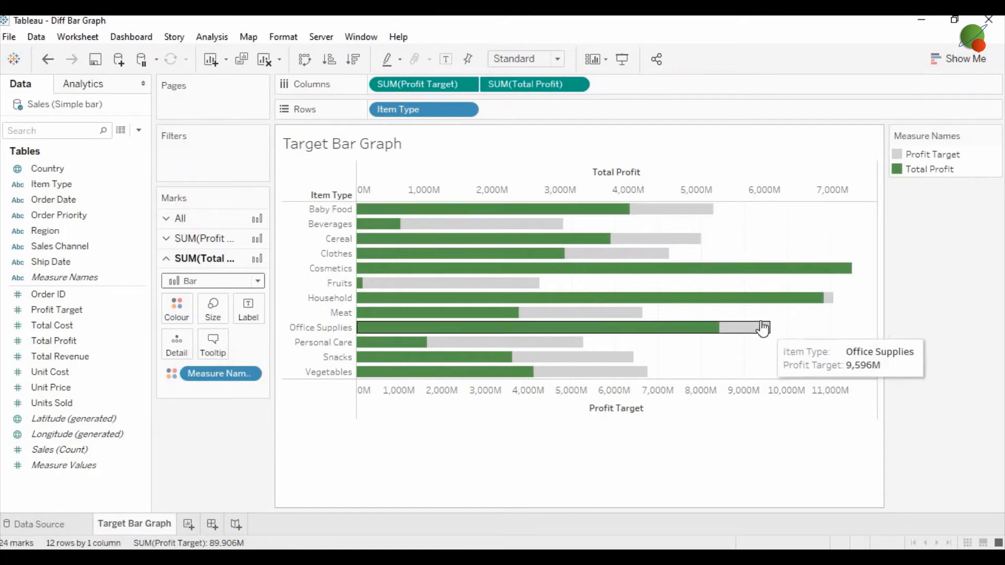
mouse_move(848, 295)
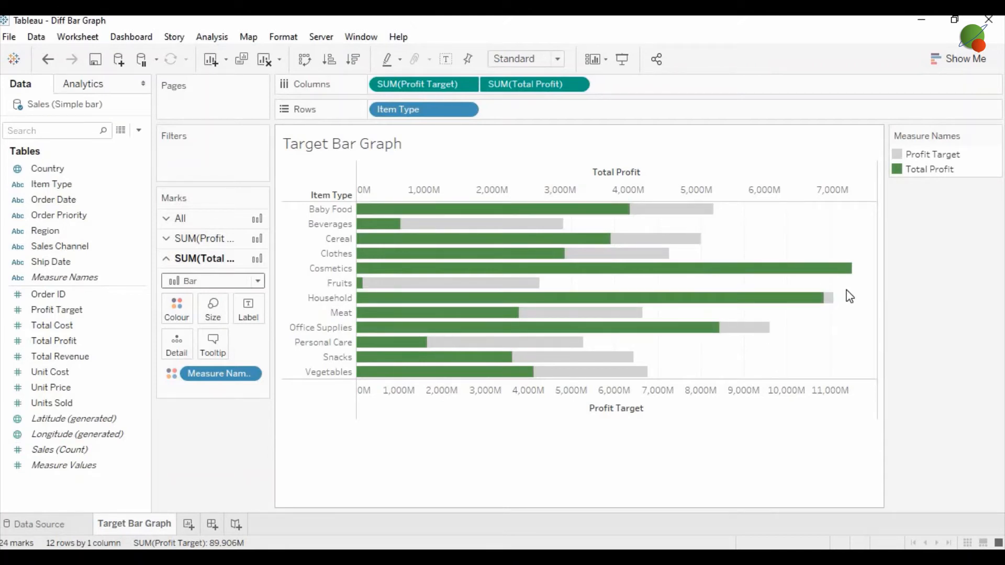
mouse_move(771, 370)
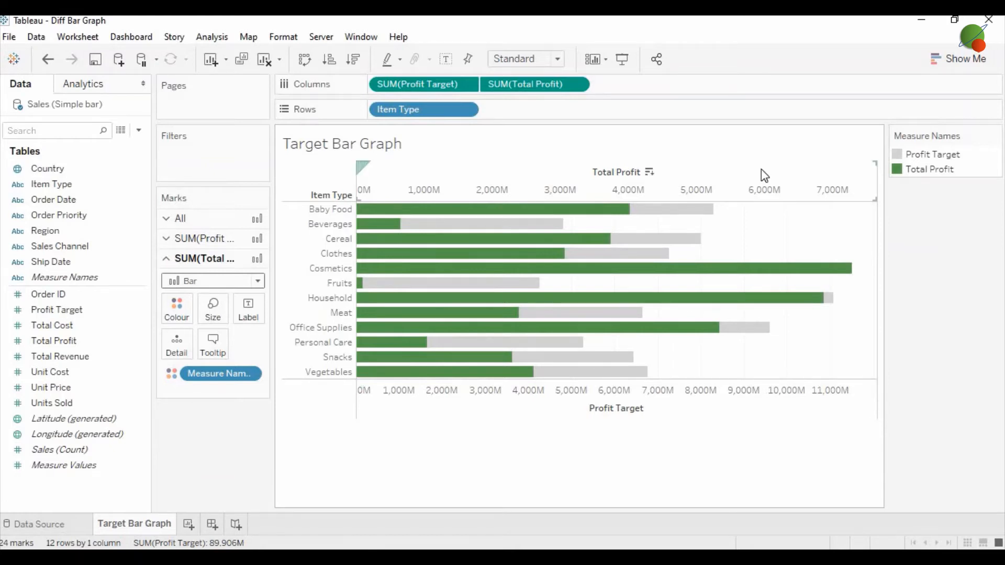
right_click(762, 189)
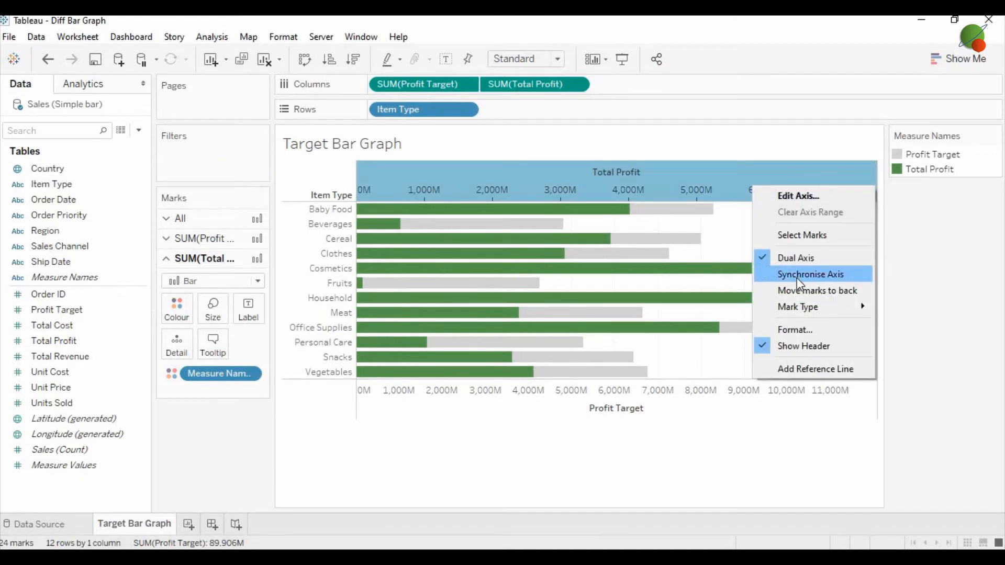
left_click(810, 273)
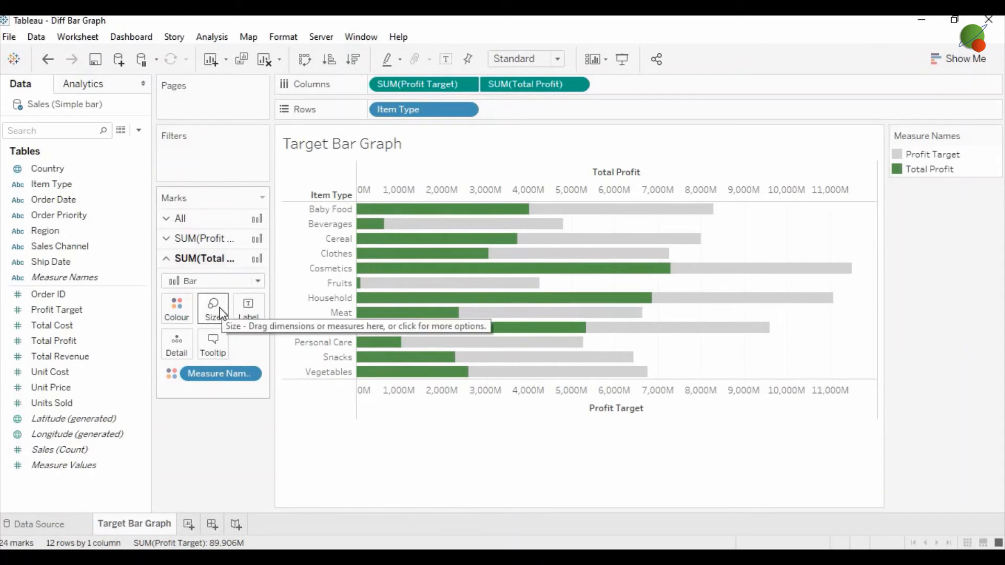
left_click(213, 308)
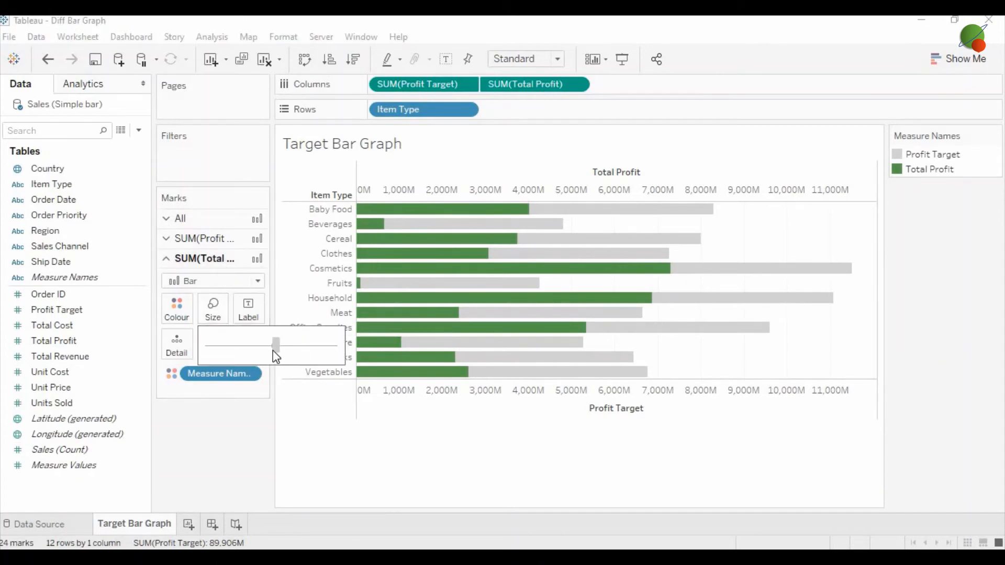
left_click_drag(276, 342, 255, 343)
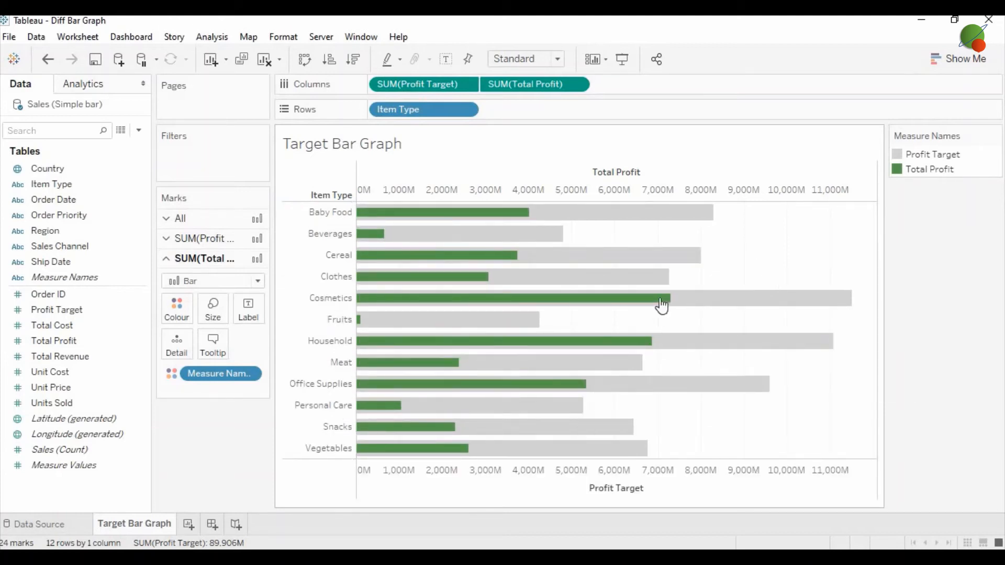
mouse_move(383, 301)
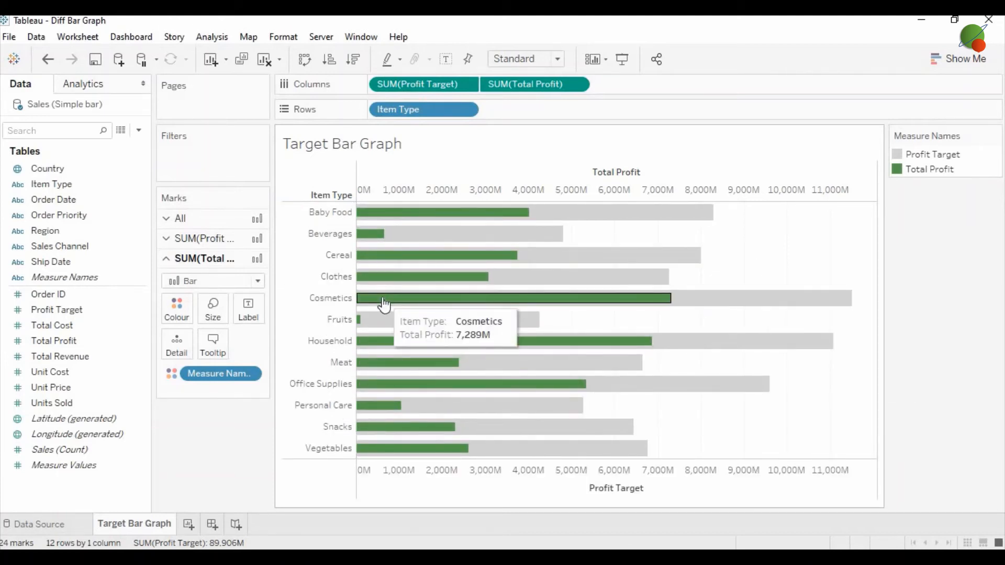
mouse_move(762, 305)
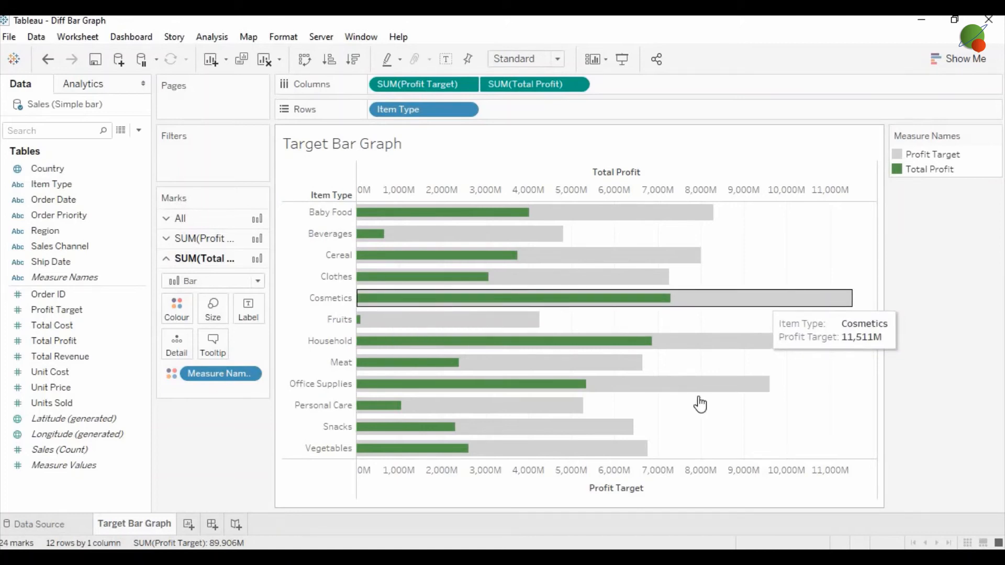
mouse_move(897, 331)
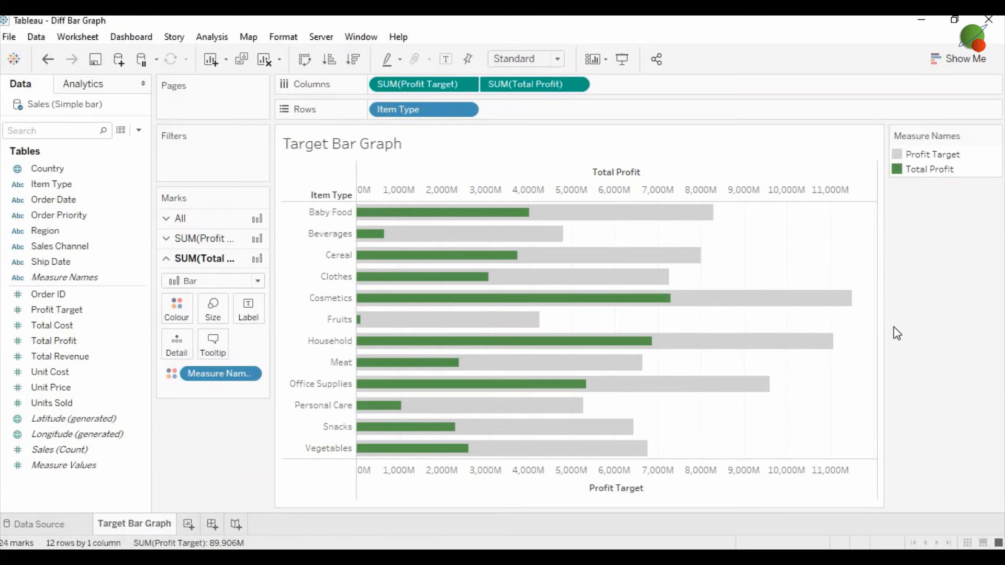
mouse_move(924, 374)
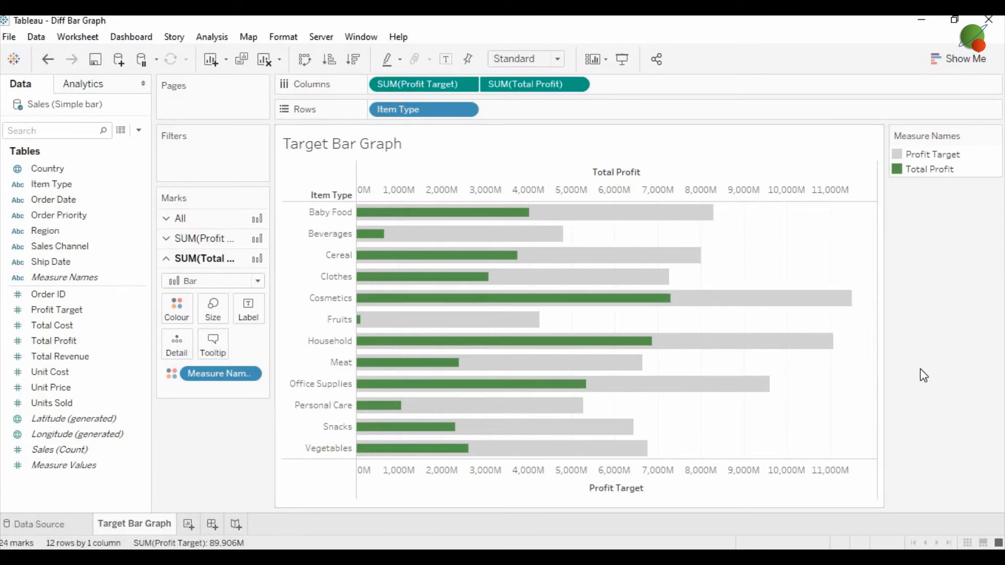
Add a red per-cell Total reference line to the Profit Target axis
left_click(49, 371)
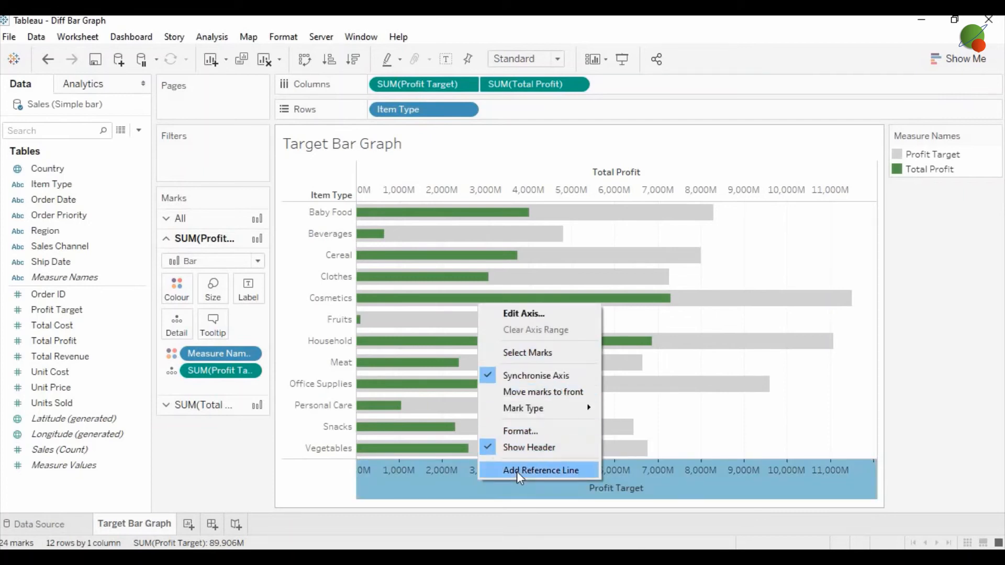
left_click(542, 470)
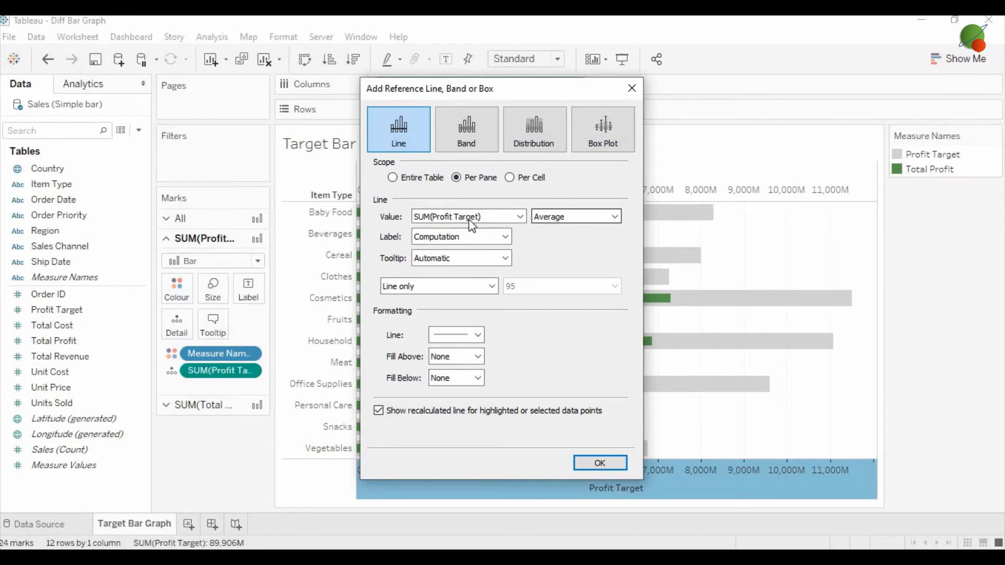
left_click(571, 216)
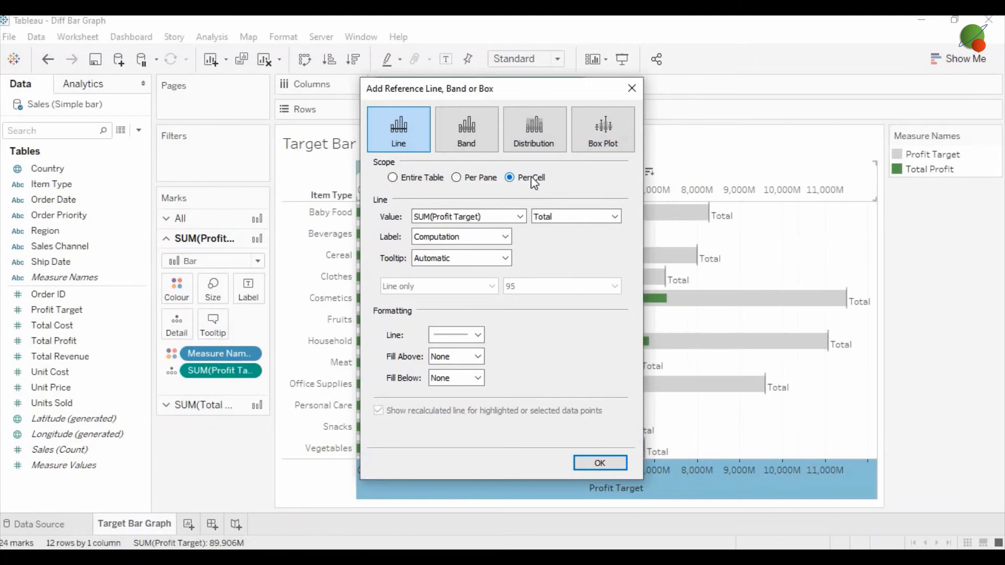
left_click(477, 335)
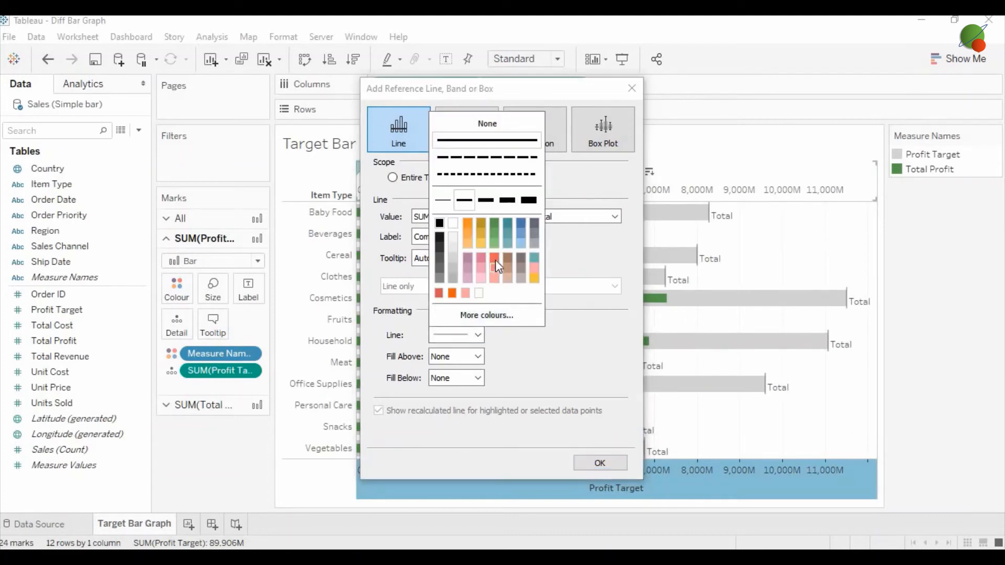
left_click(494, 269)
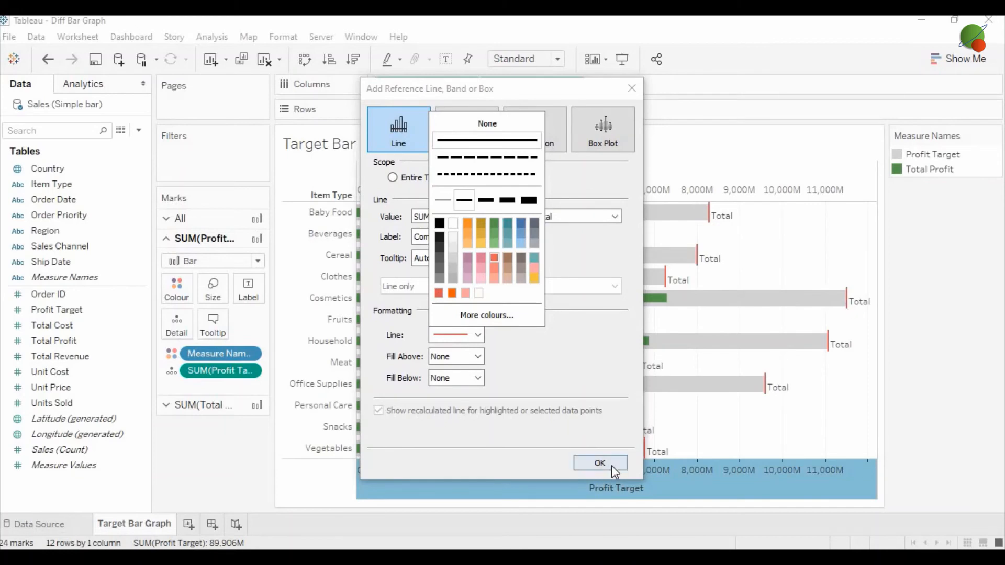
left_click(599, 463)
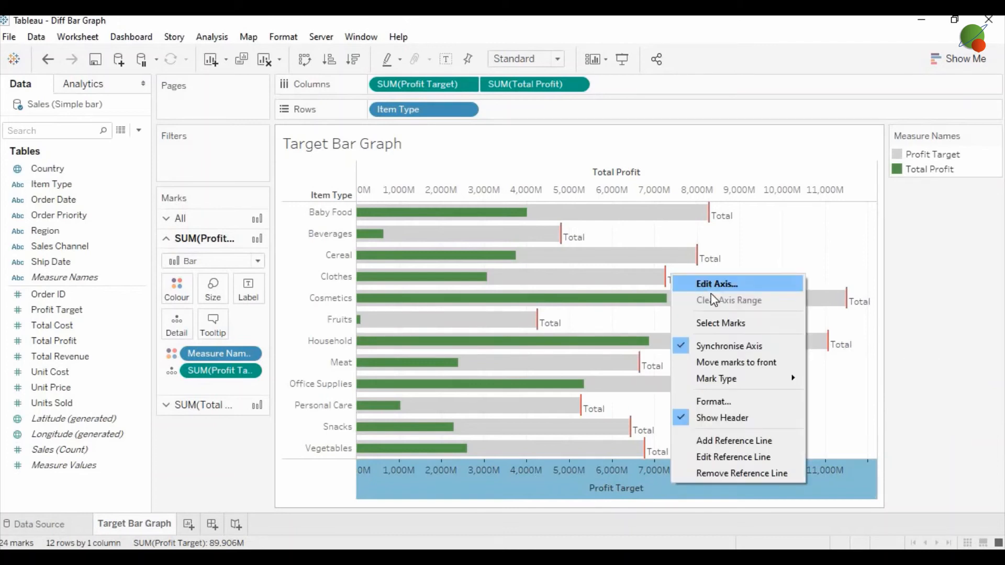
Edit the reference line so its label is set to None
left_click(733, 456)
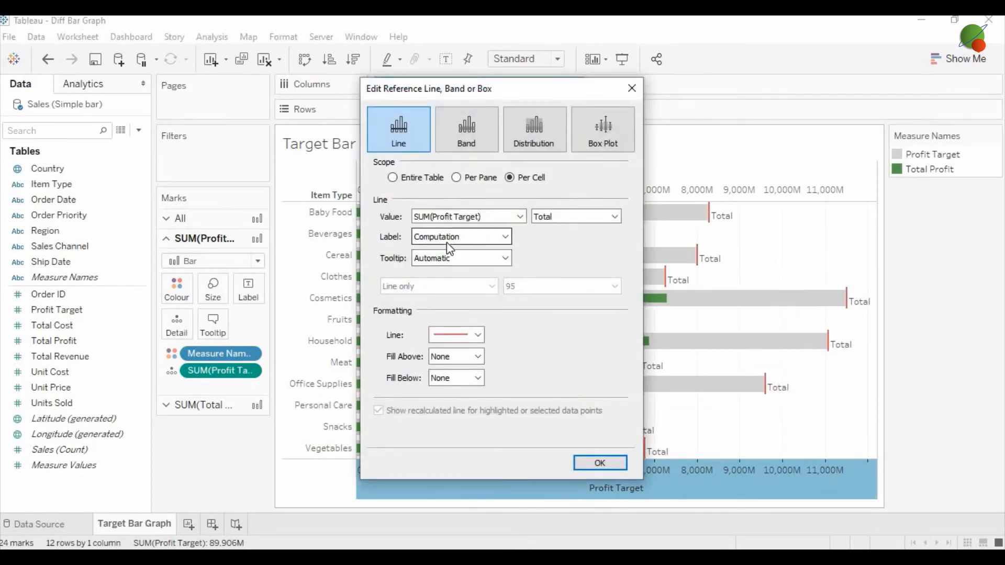
left_click(505, 236)
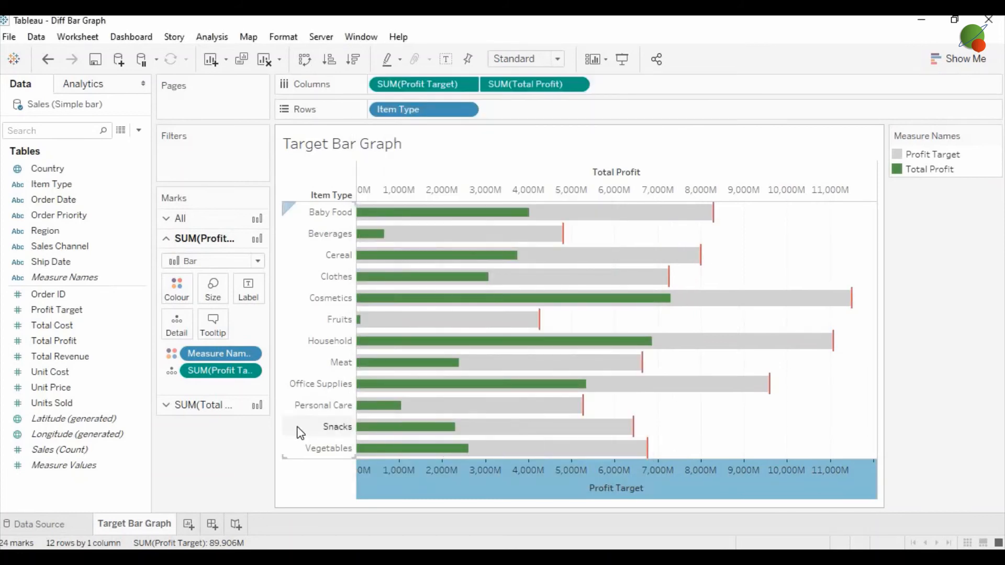
left_click(56, 310)
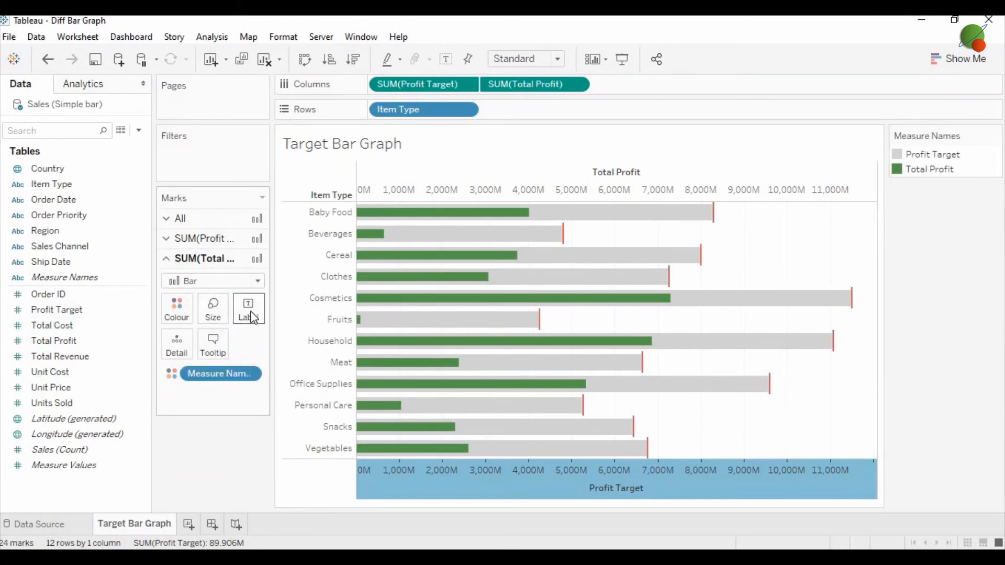
Turn on Show mark labels for both Total Profit and Profit Target marks
left_click(248, 307)
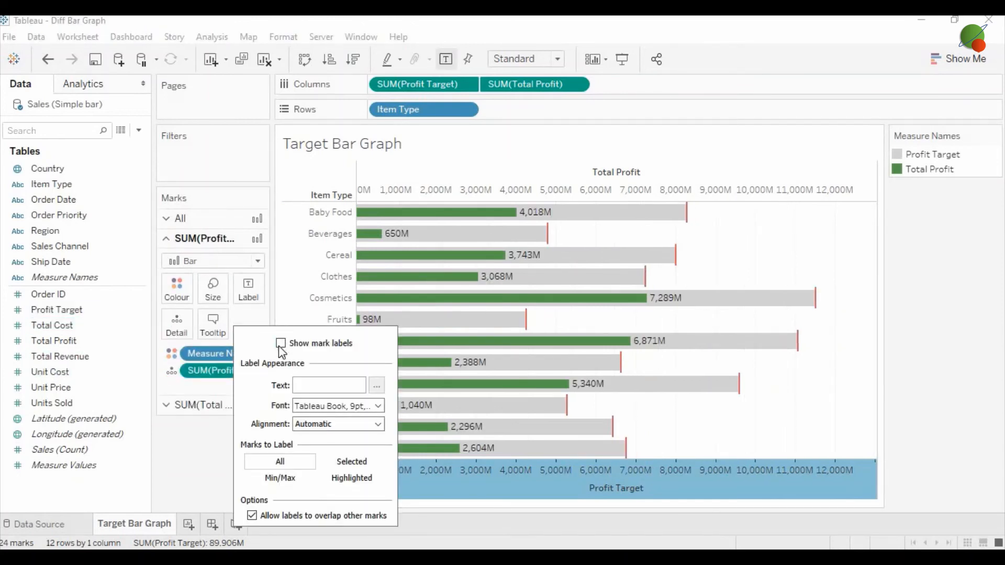
left_click(205, 396)
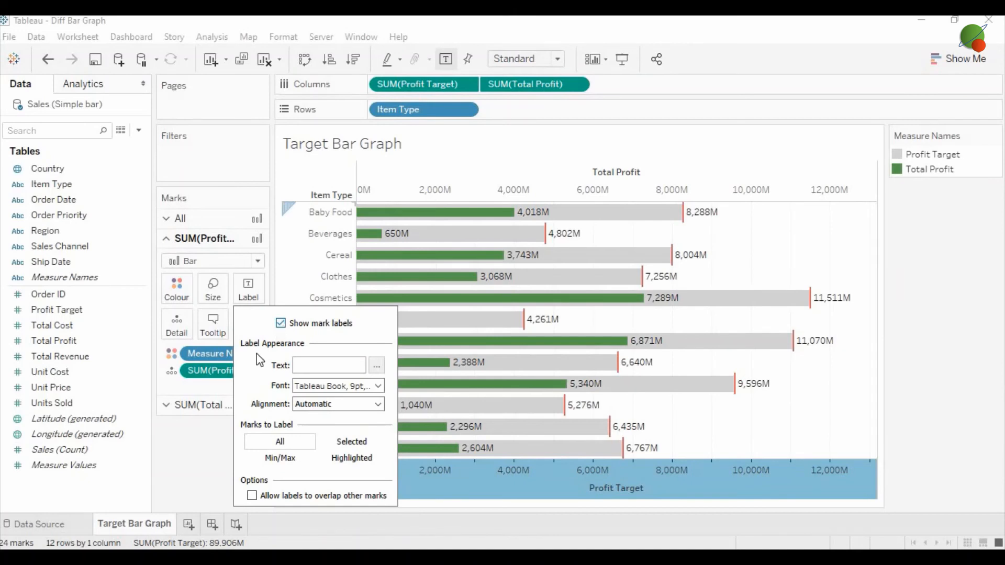
left_click(700, 227)
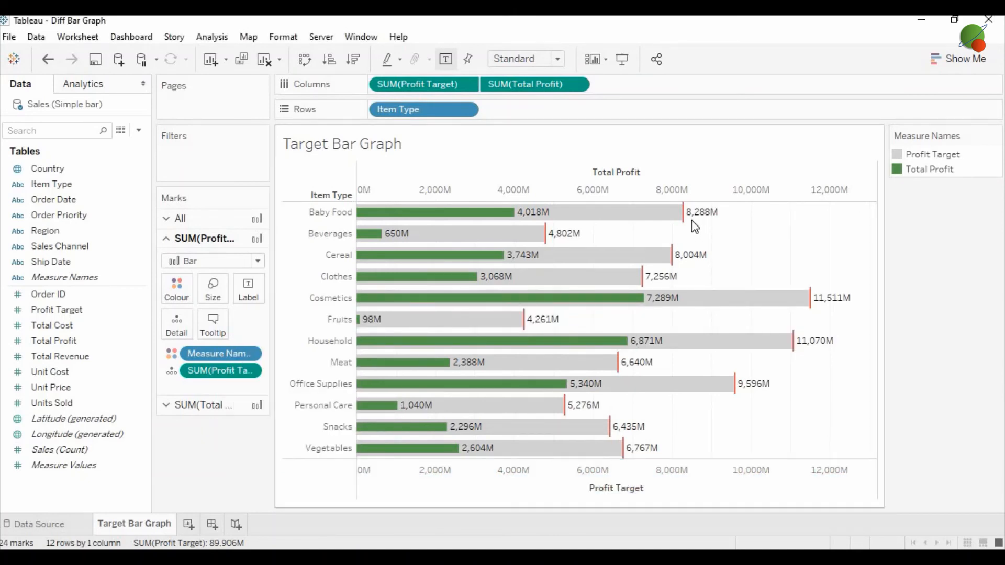
mouse_move(694, 226)
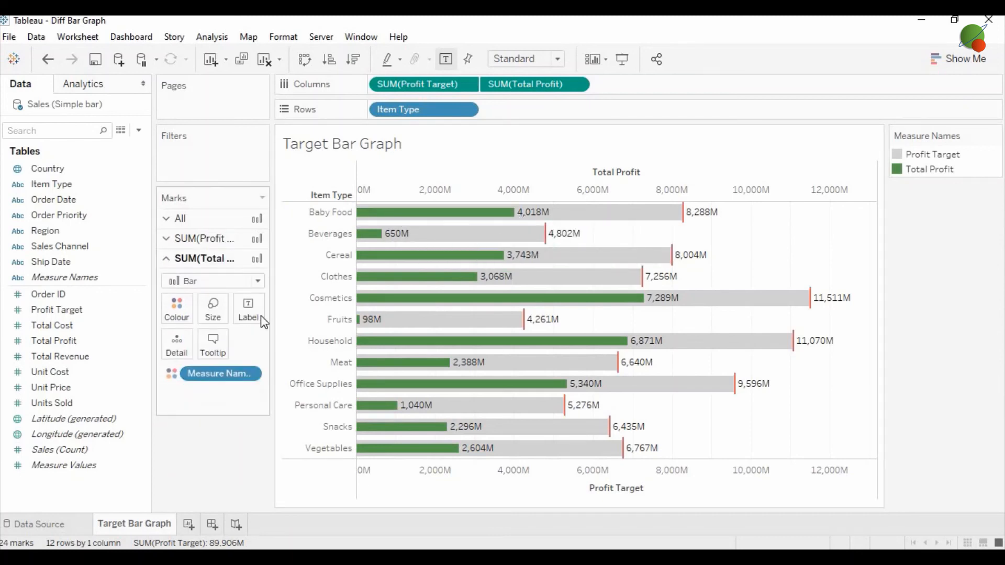
Open the Label options on the SUM(Total Profit) Marks card
left_click(248, 309)
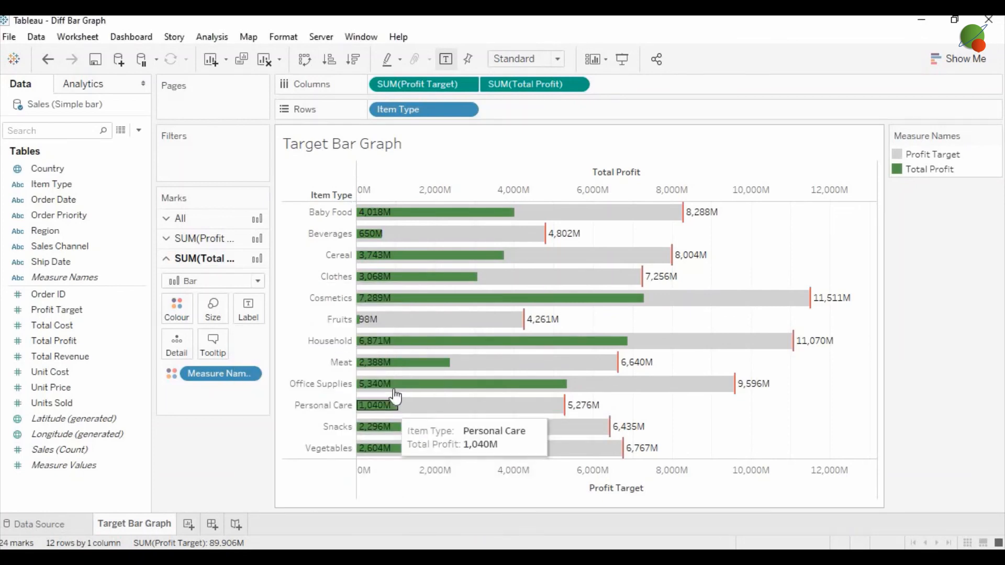
mouse_move(391, 383)
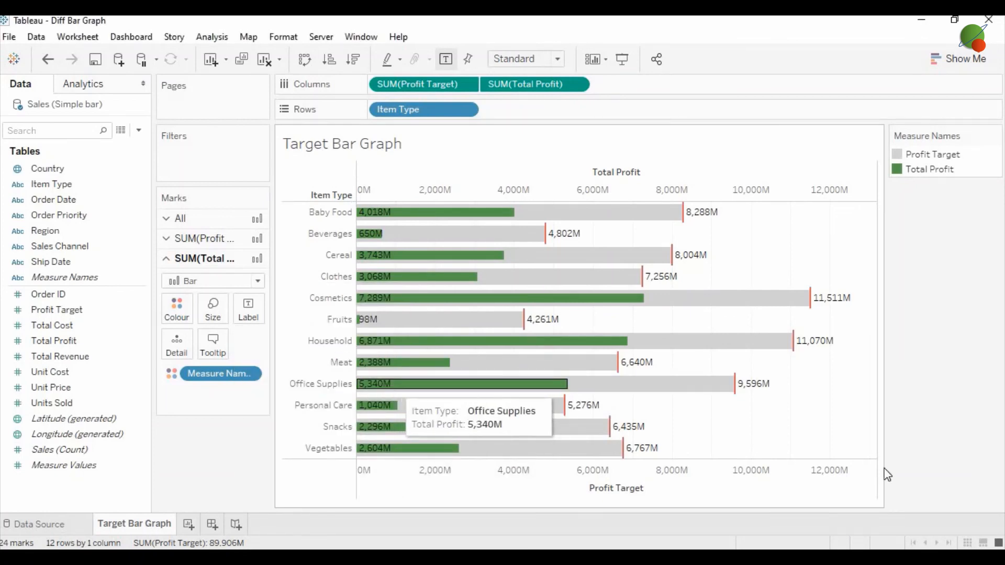
mouse_move(983, 421)
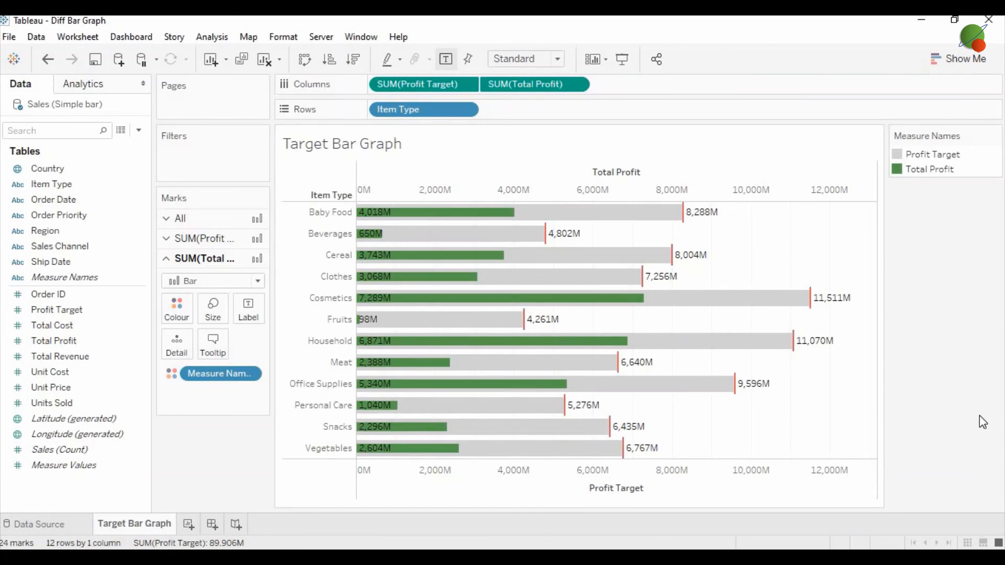